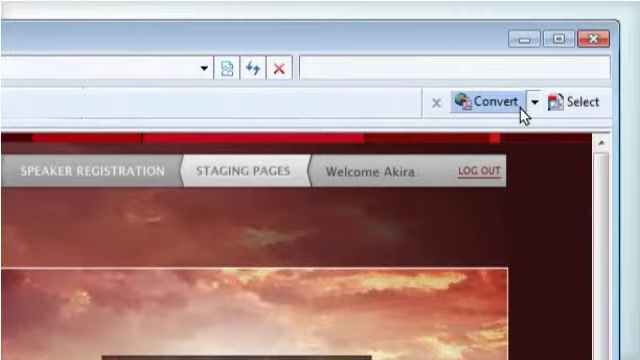
# Convert the Meridien Conference web page to a PDF via the Acrobat toolbar's Convert button.
pyautogui.click(484, 100)
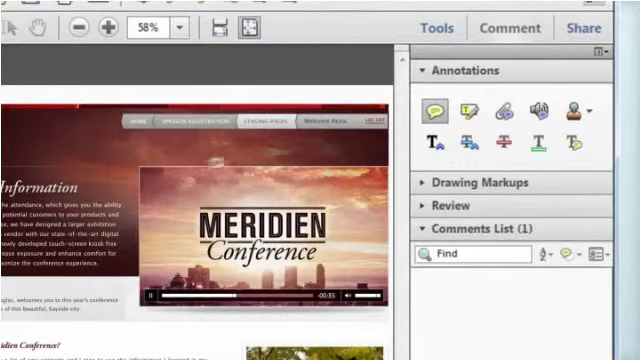
# Add a sticky note on the video reading "Is this the final video?" and review it in the Comments List.
pyautogui.write('Is this the final video?')
pyautogui.write('the Mayor')
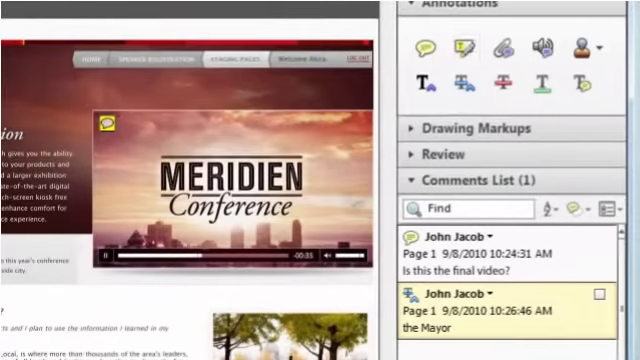
pyautogui.scroll(-3)
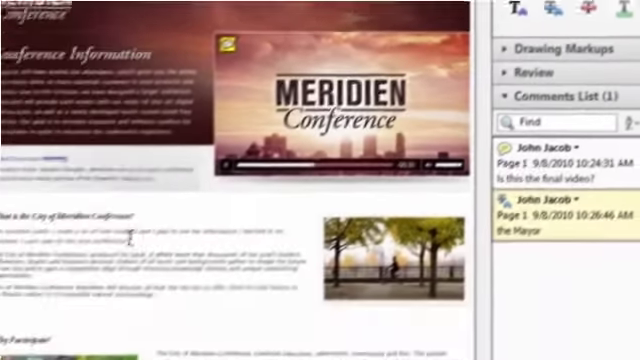